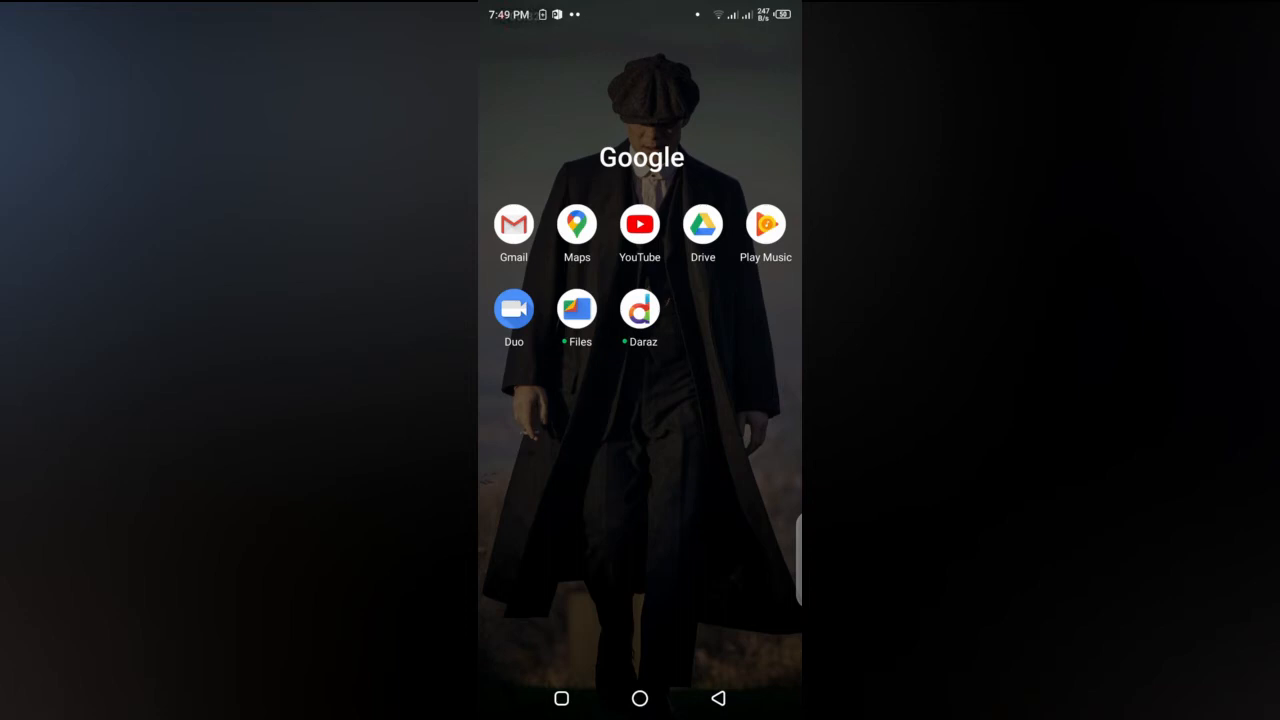
Step: Launch Google Maps from the home screen to show the map near Pakistan Monument
{"action": "left_click", "coordinate": [576, 224]}
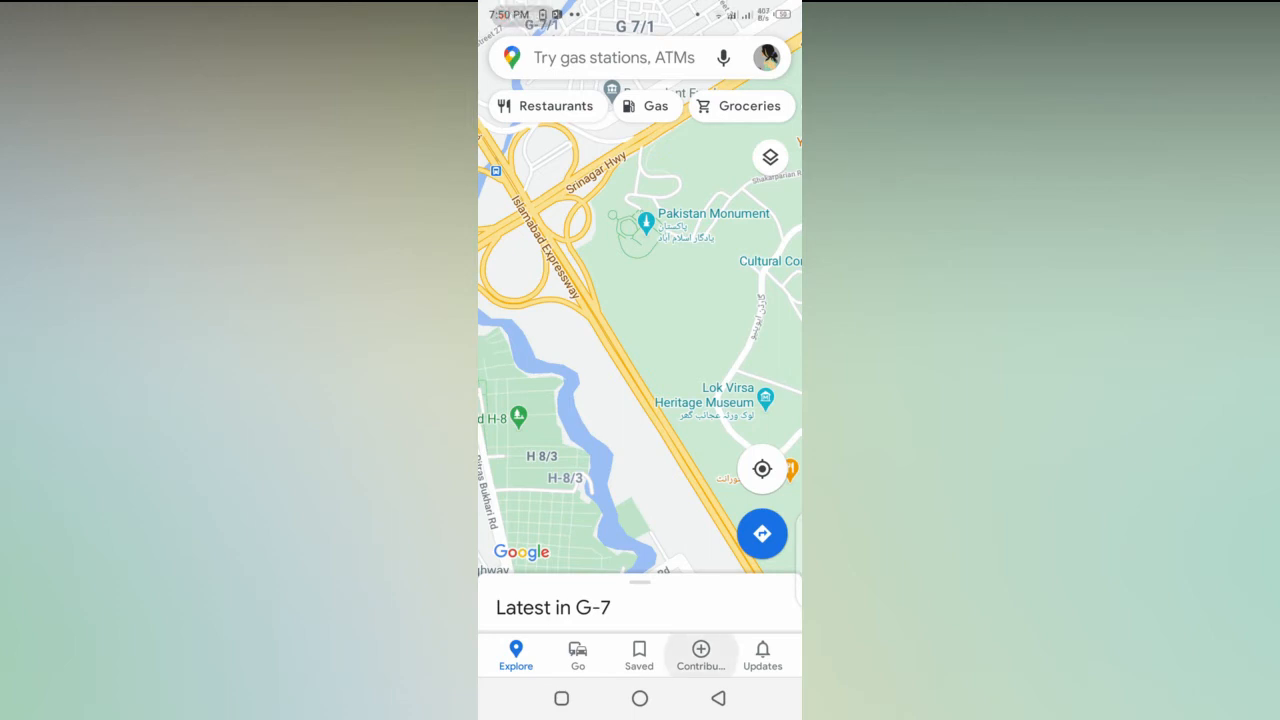
Step: Switch to the Contribute page showing your contribution summary
{"action": "left_click", "coordinate": [700, 656]}
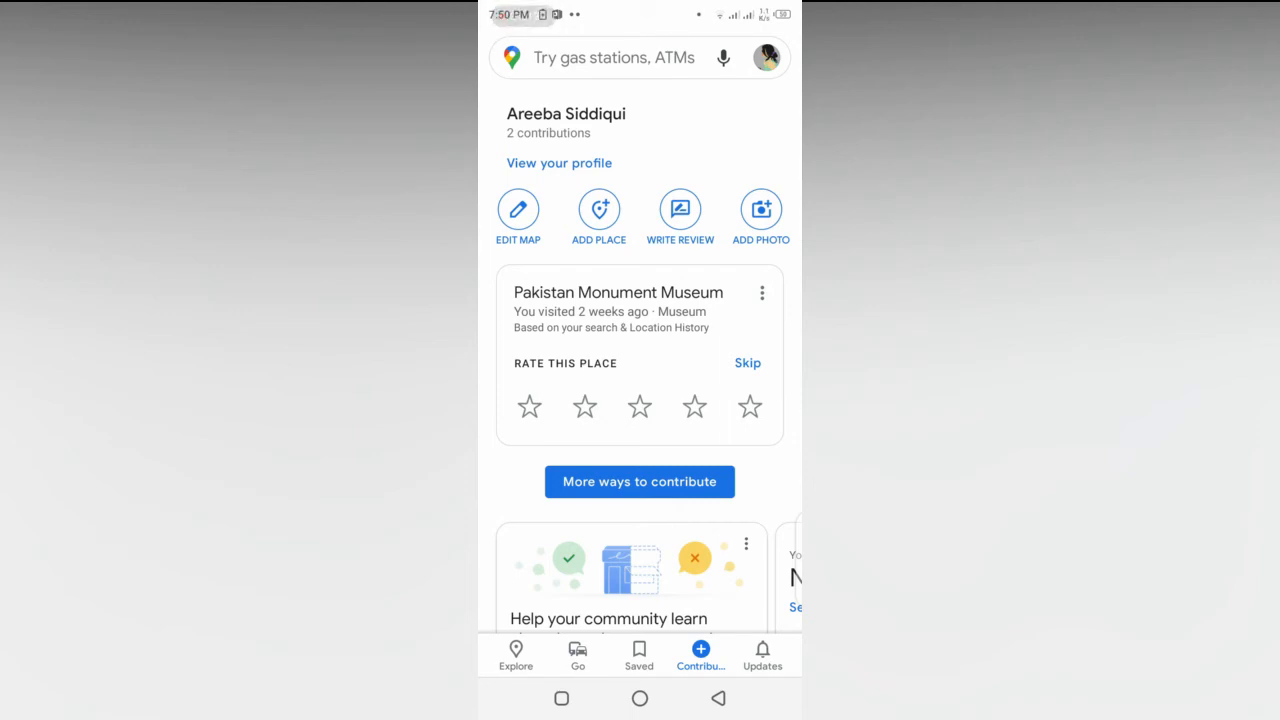
Step: Scroll the Contribute page to reach the link to your contributor profile
{"action": "scroll", "scroll_direction": "down", "scroll_amount": 3}
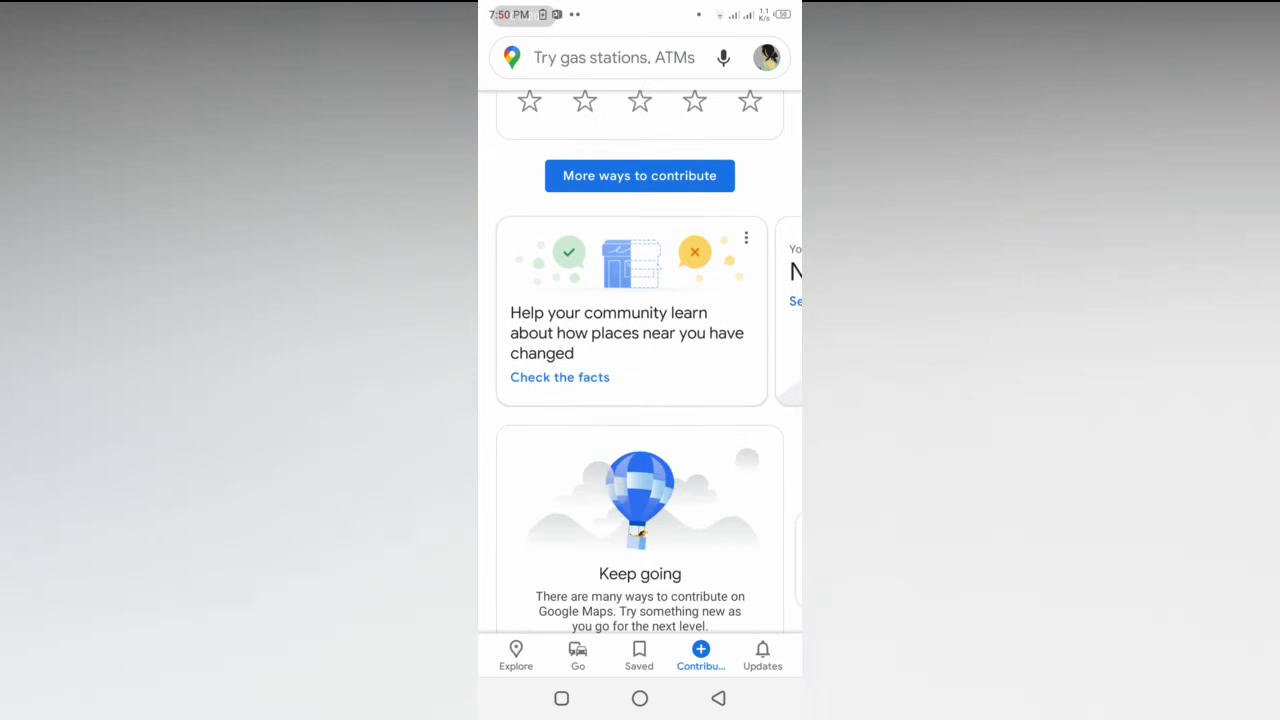
{"action": "scroll", "scroll_direction": "up", "scroll_amount": 3}
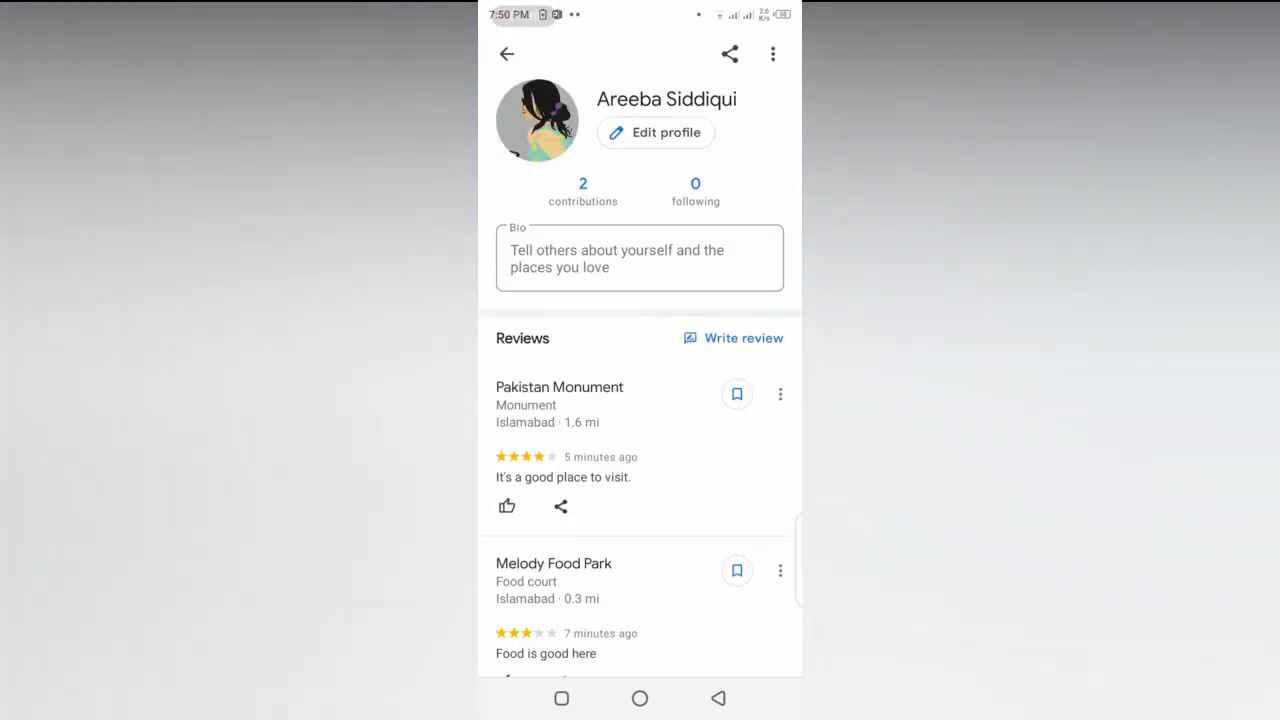
{"action": "scroll", "scroll_direction": "up", "scroll_amount": 3}
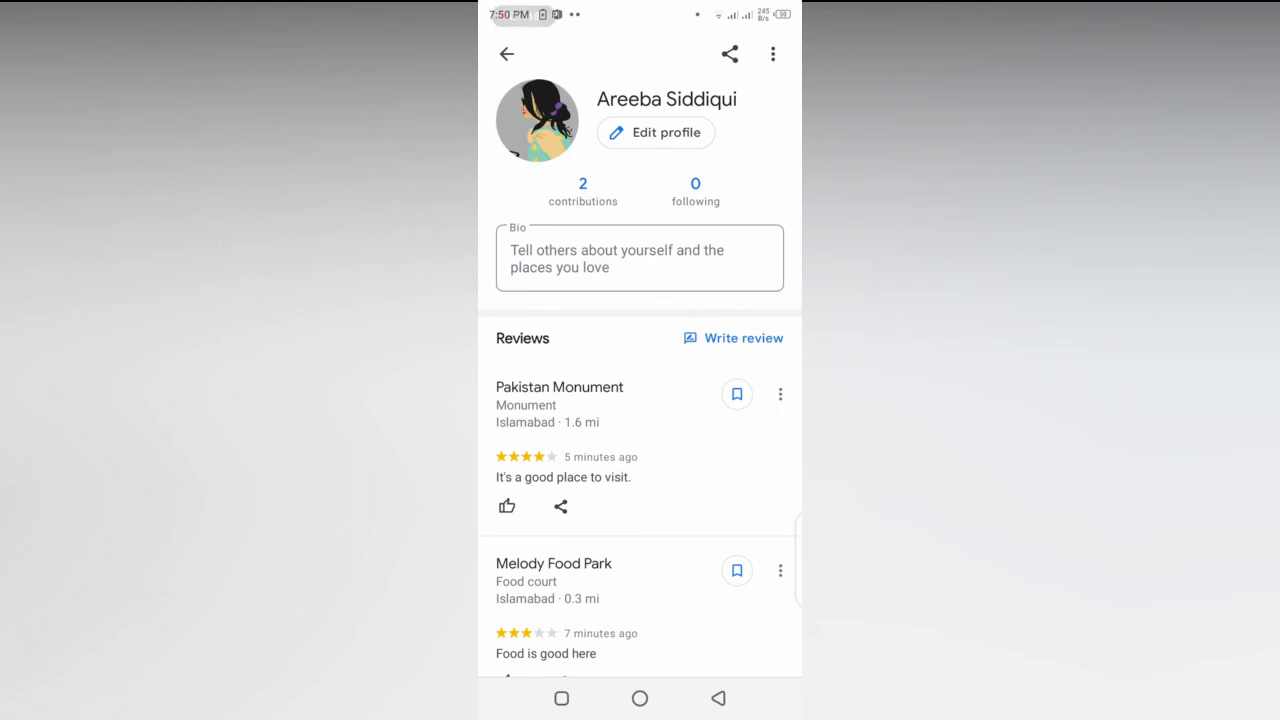
Step: Delete the Pakistan Monument review via its three-dot menu and confirm with Yes
{"action": "left_click", "coordinate": [780, 394]}
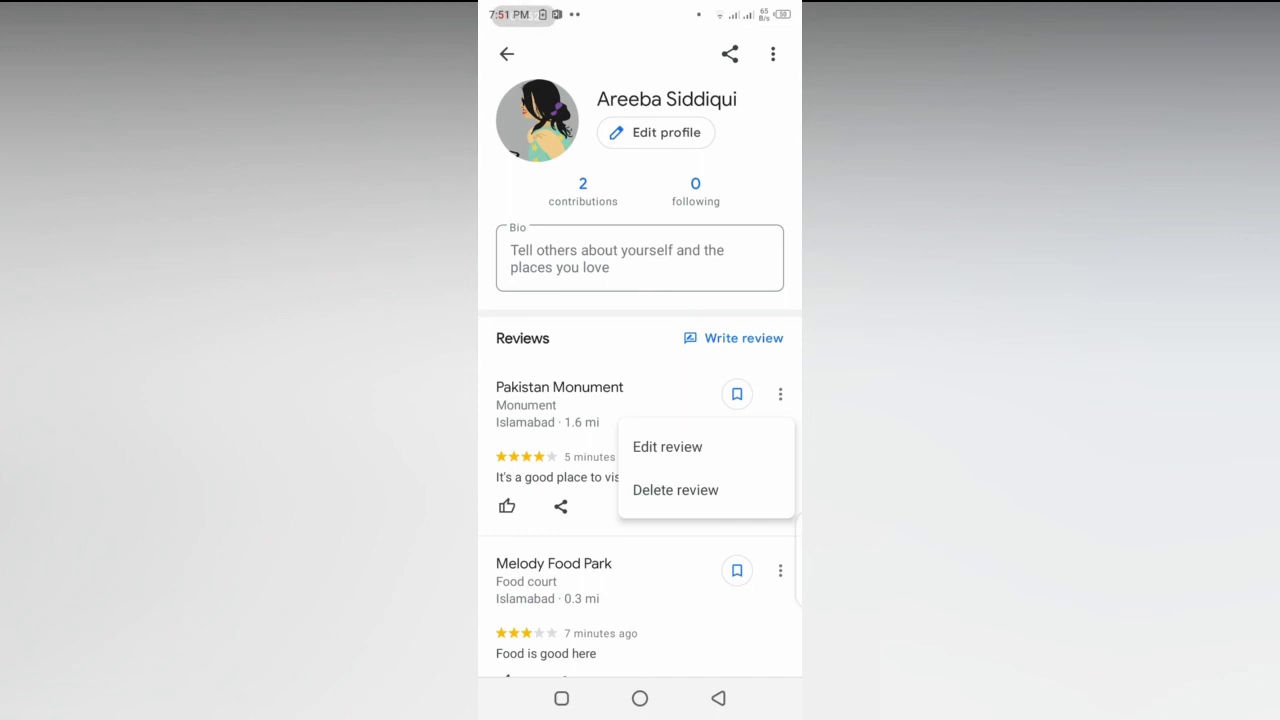
{"action": "left_click", "coordinate": [674, 490]}
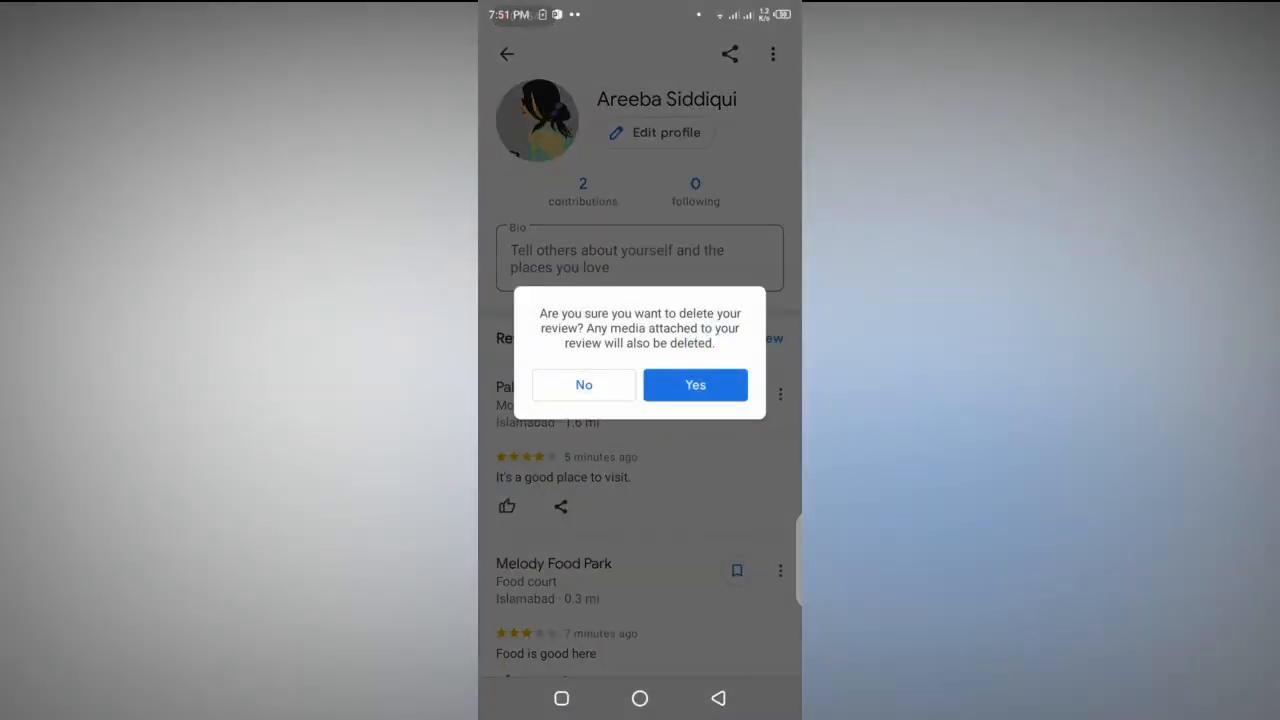
{"action": "left_click", "coordinate": [584, 384]}
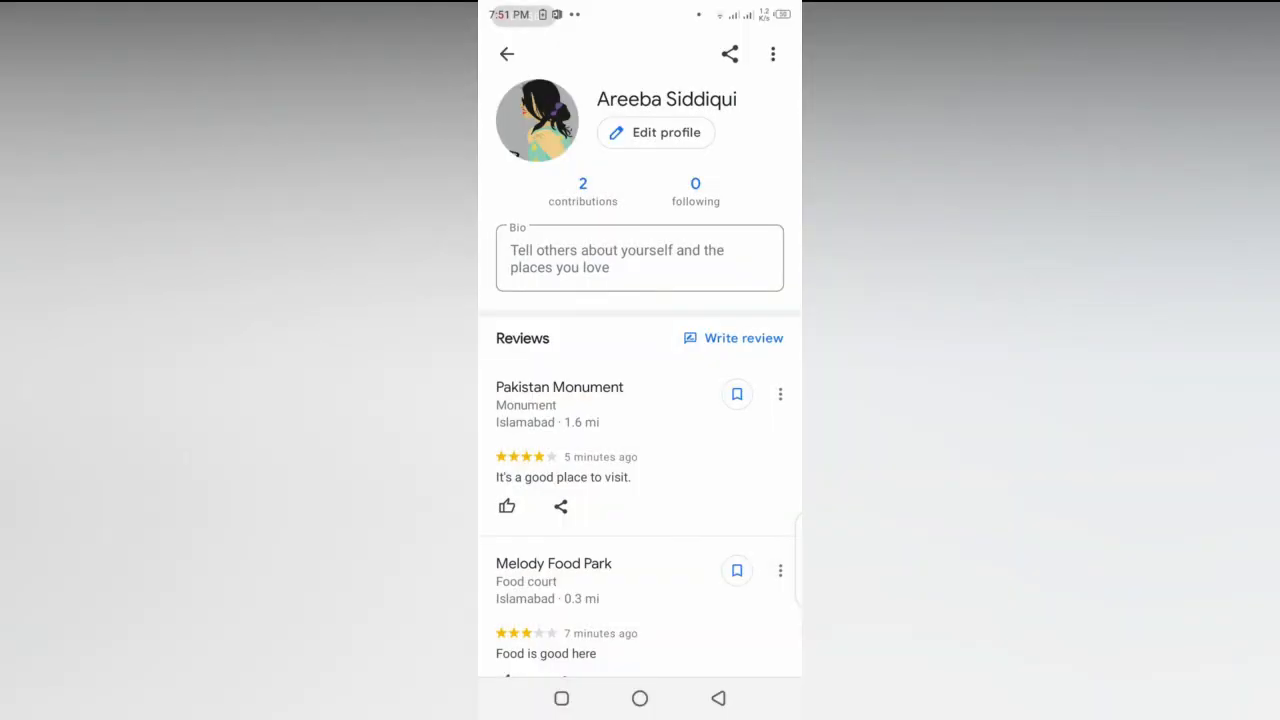